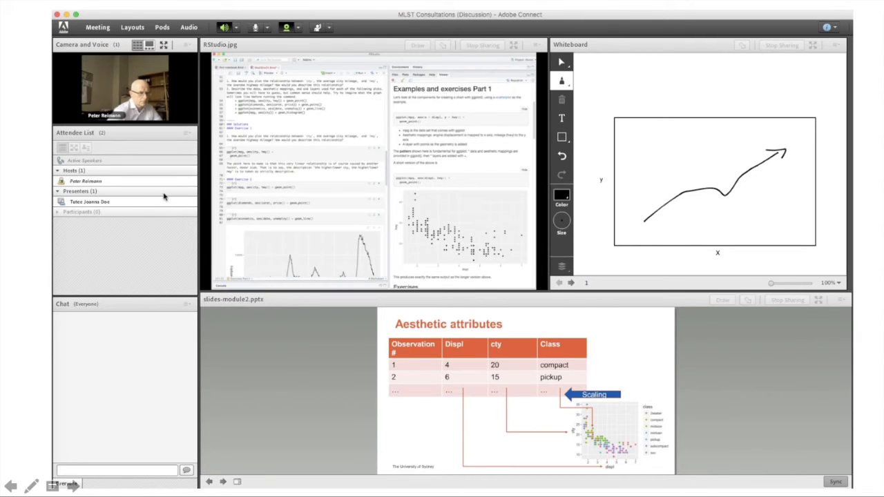
pyautogui.moveTo(160, 195)
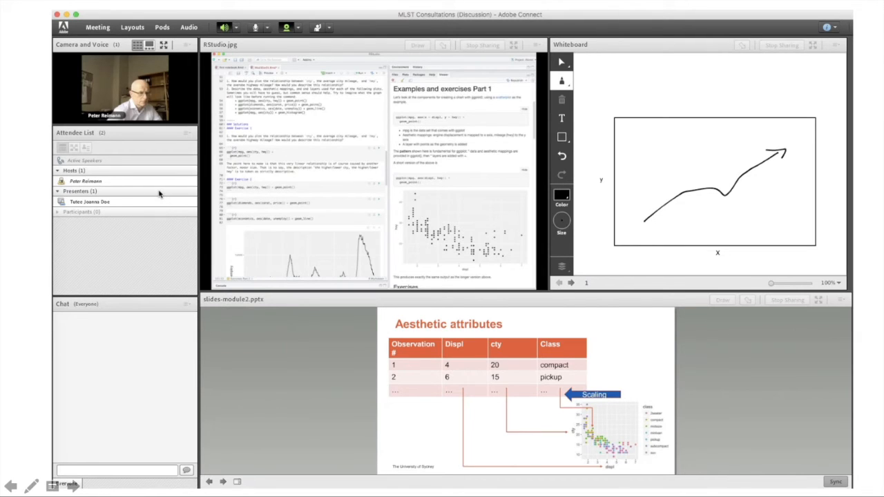